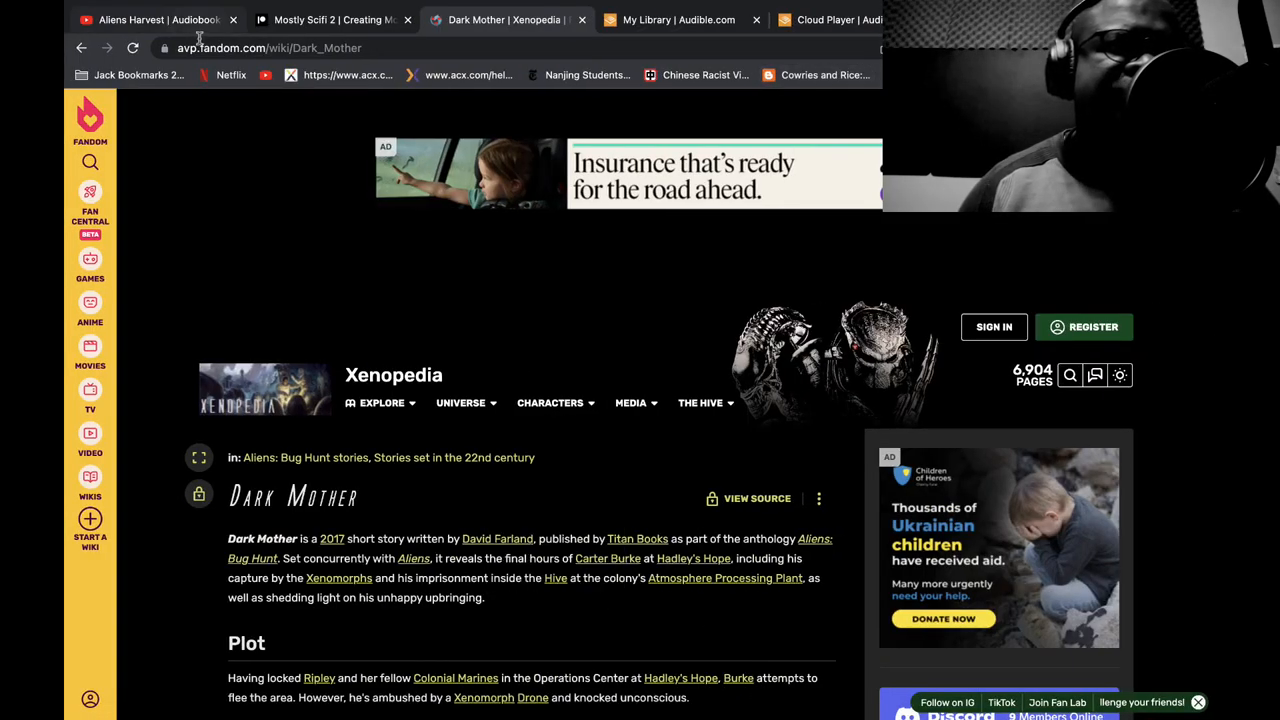
# Switch to the YouTube Aliens Harvest audiobook video for chapters 11 thru 13
pyautogui.click(150, 19)
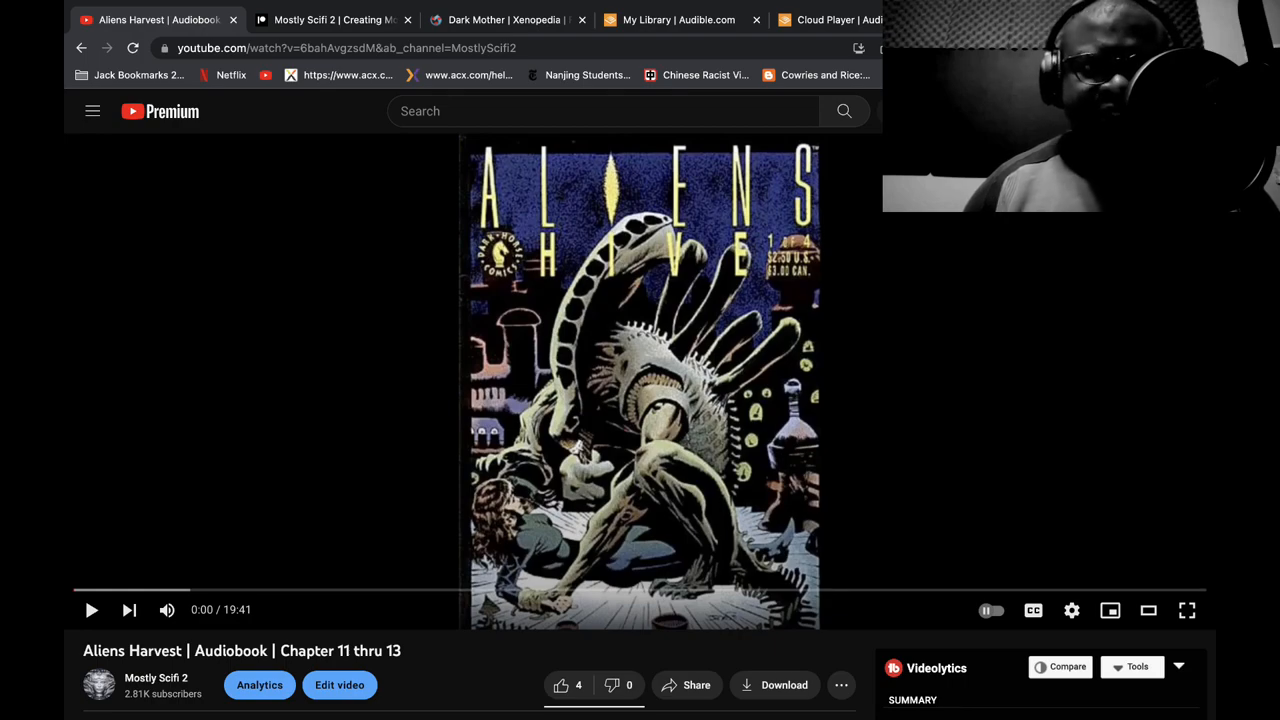
pyautogui.click(333, 19)
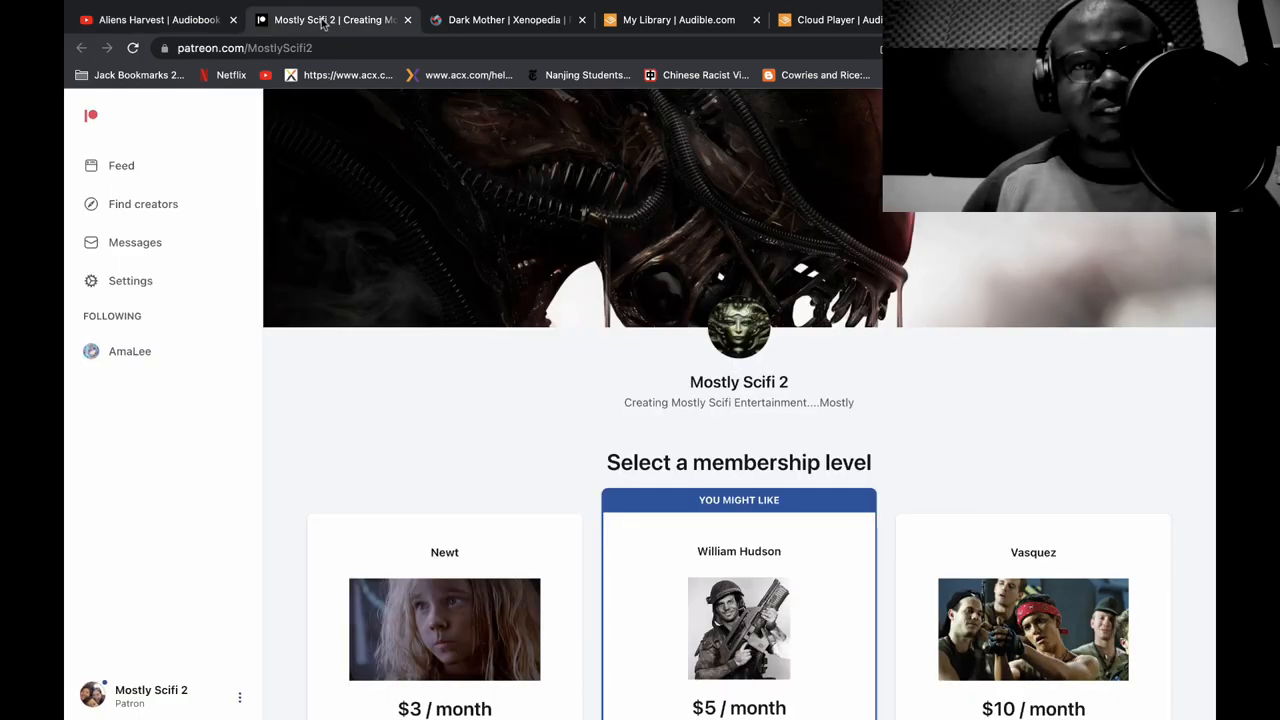
pyautogui.scroll(-3)
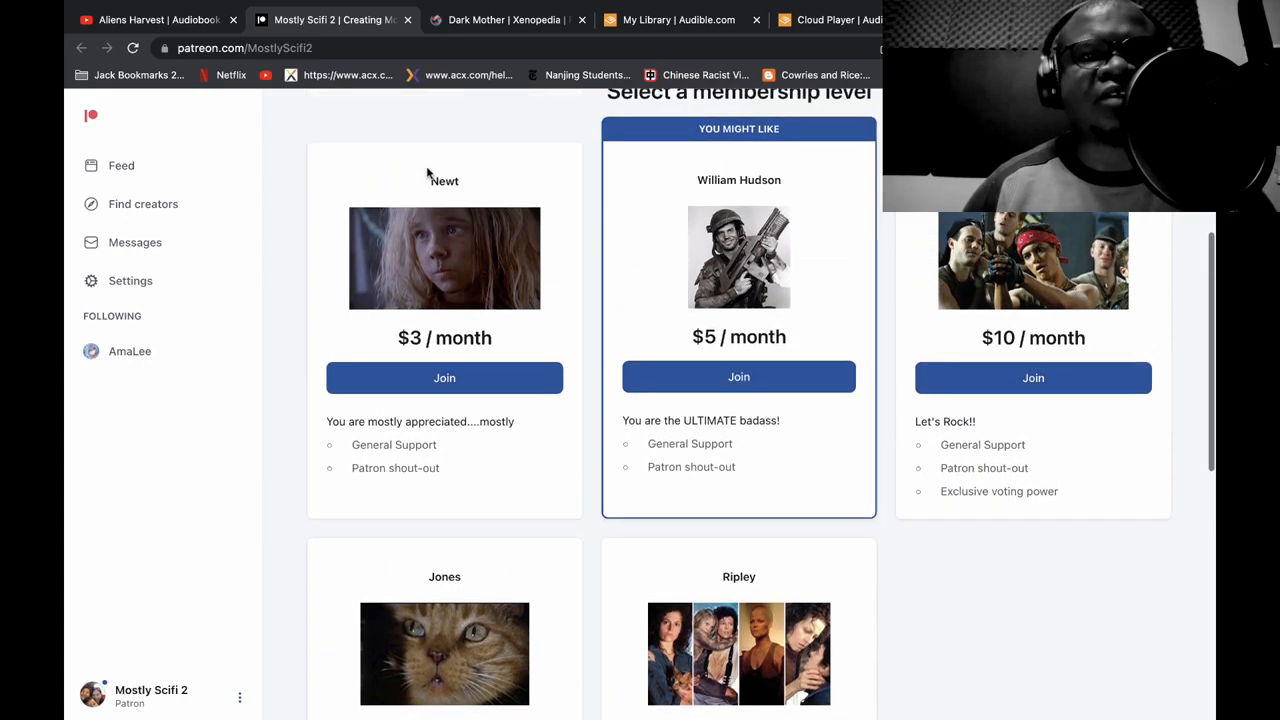
pyautogui.click(150, 61)
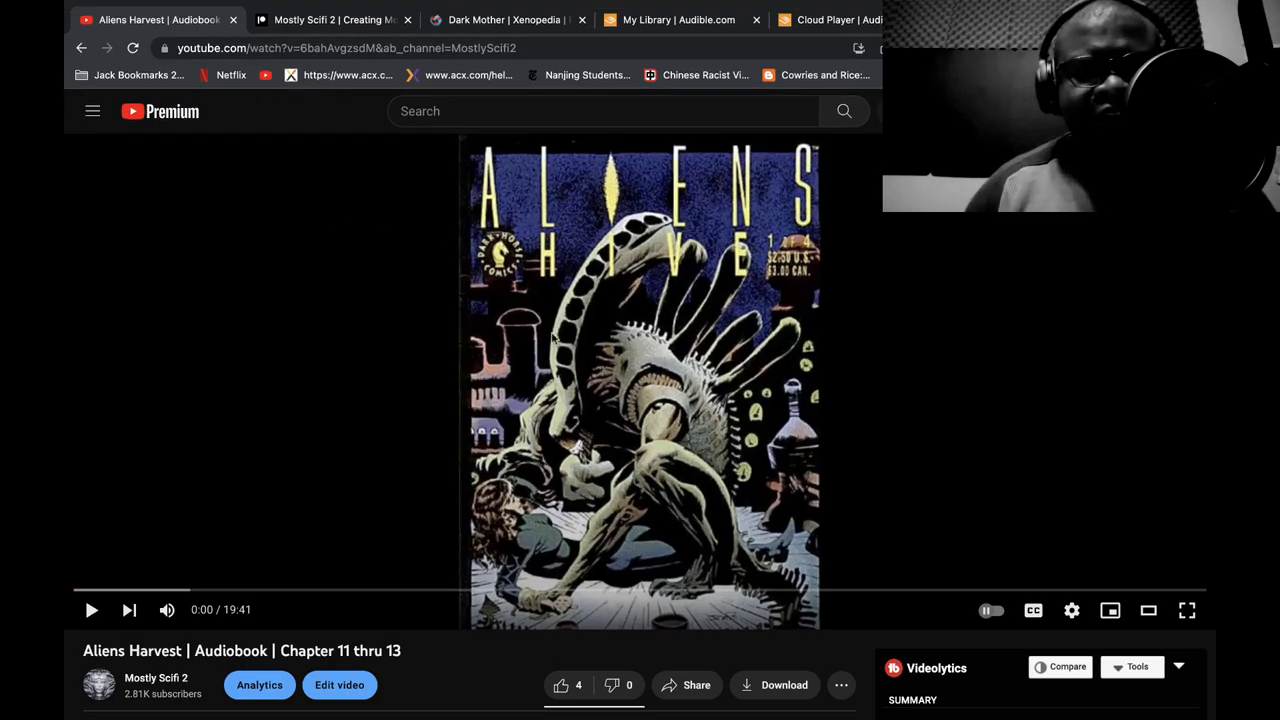
# Scroll to the video's details and show its more-actions list
pyautogui.scroll(-3)
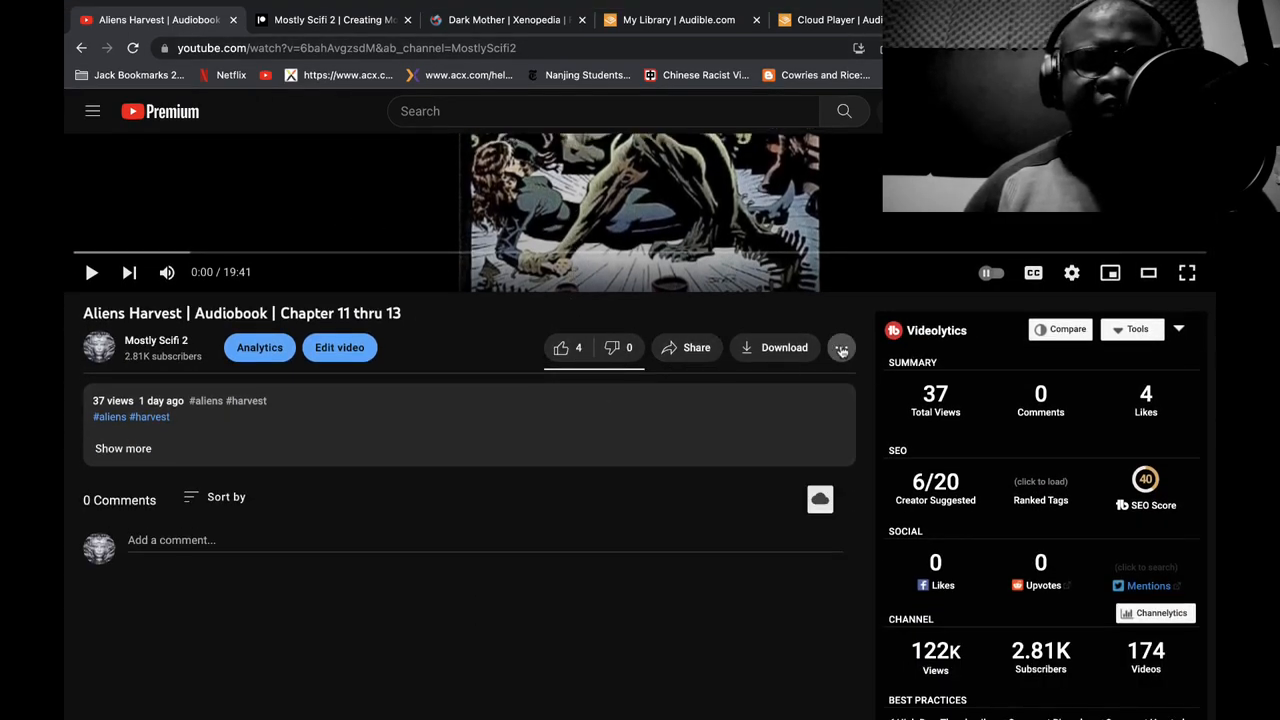
pyautogui.click(842, 347)
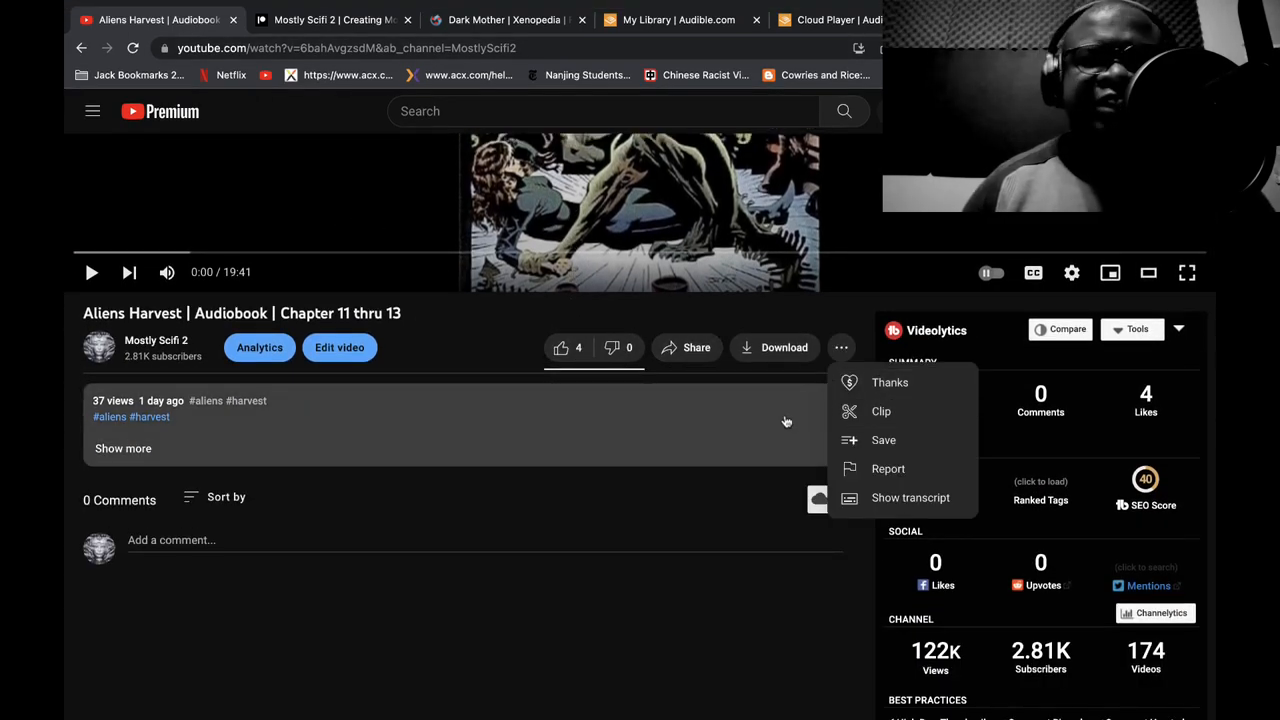
pyautogui.moveTo(716, 566)
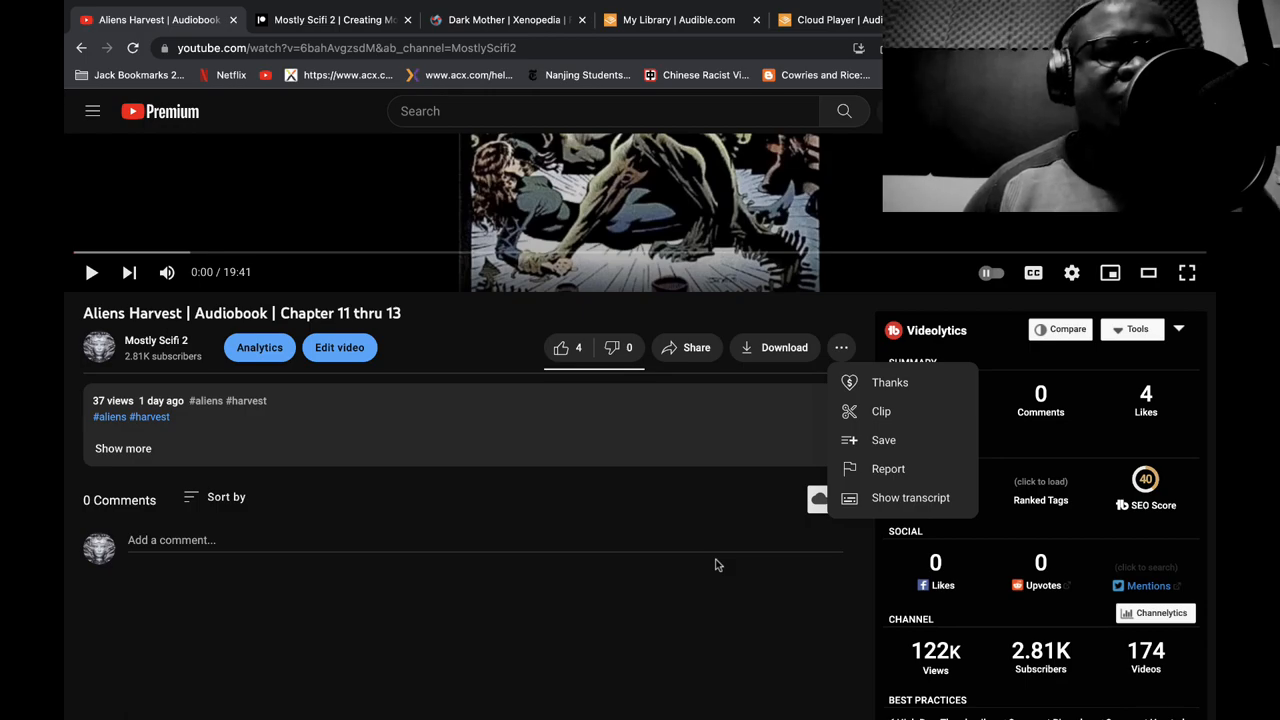
pyautogui.moveTo(460, 90)
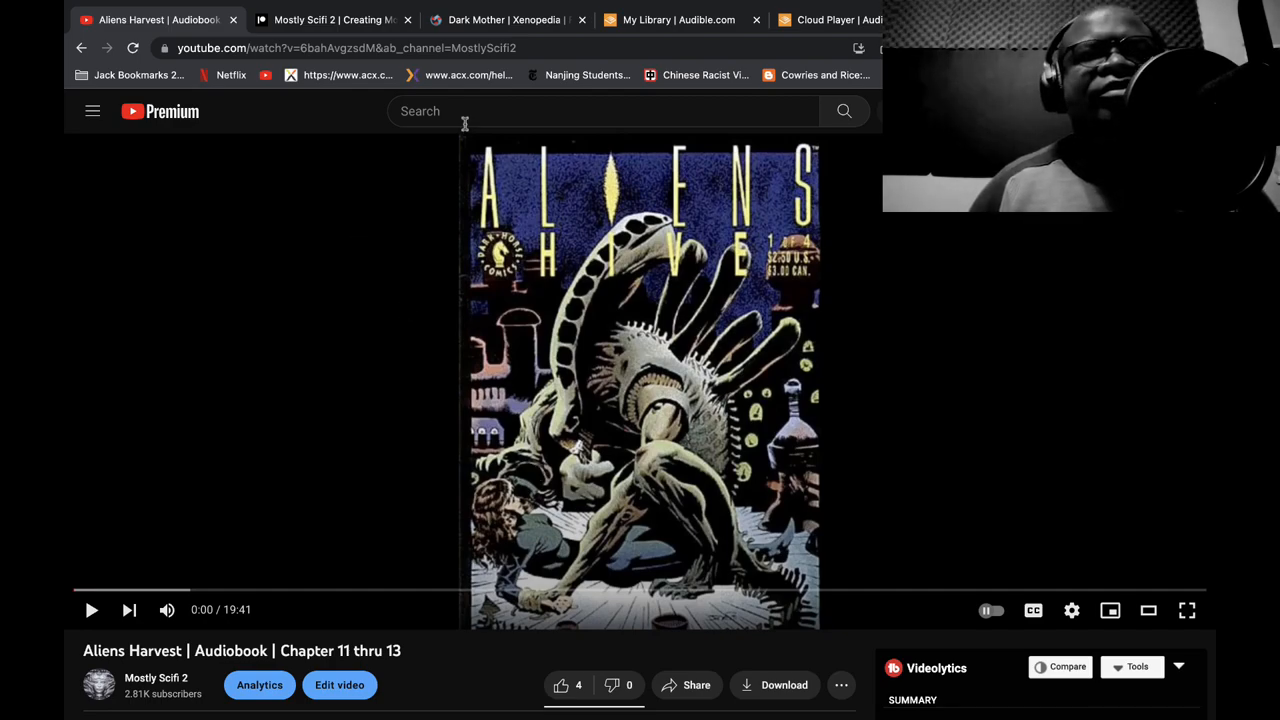
pyautogui.moveTo(504, 19)
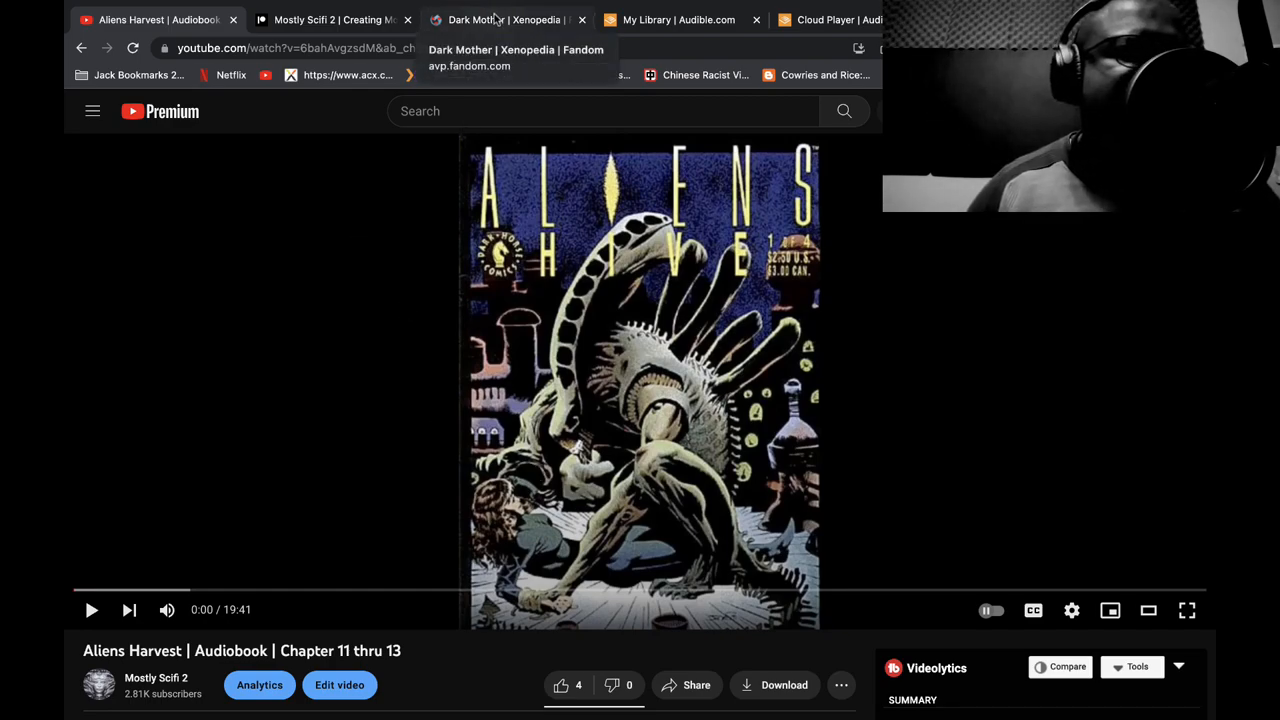
# Switch to the Dark Mother Xenopedia article and scroll into its Plot section
pyautogui.click(505, 19)
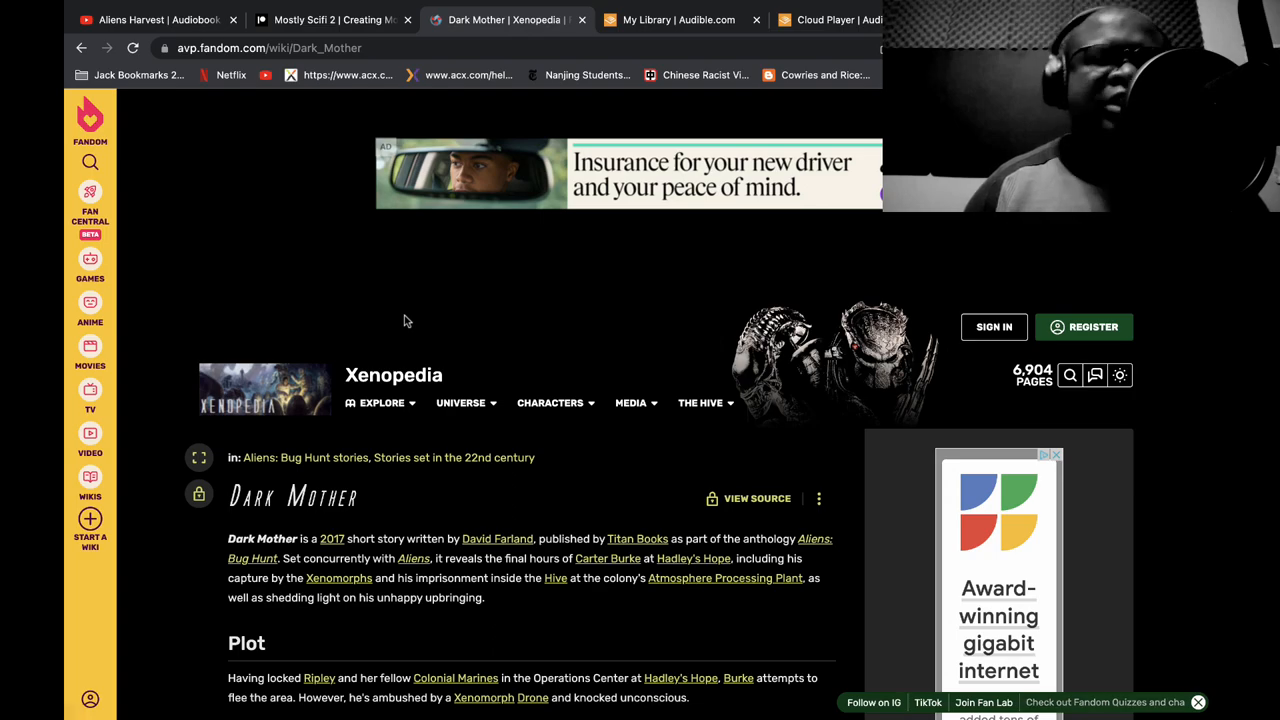
pyautogui.moveTo(410, 305)
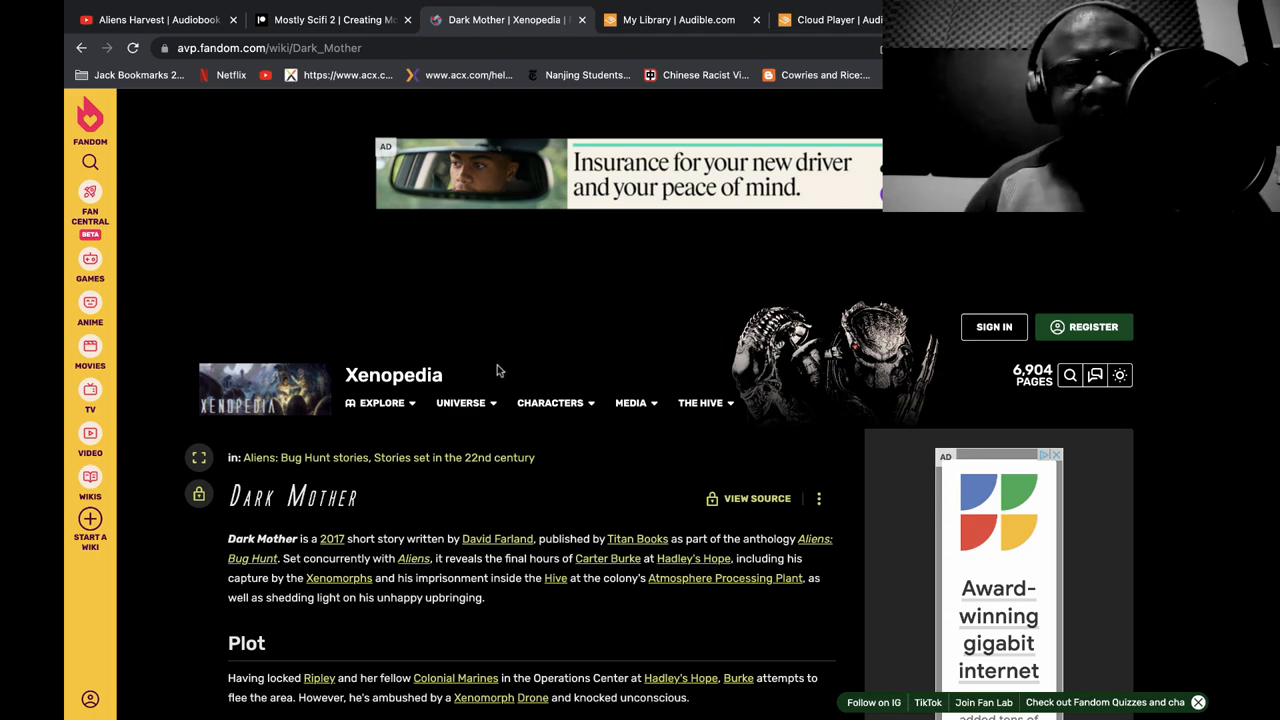
pyautogui.scroll(-3)
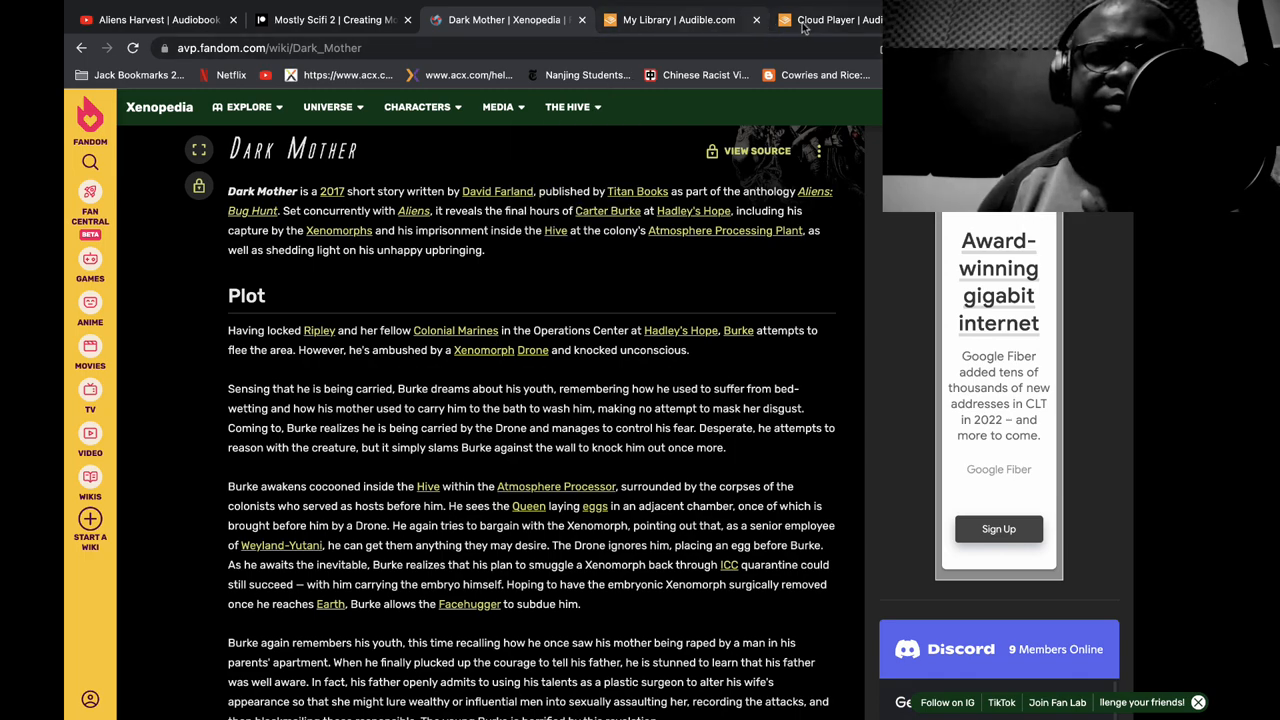
pyautogui.click(830, 19)
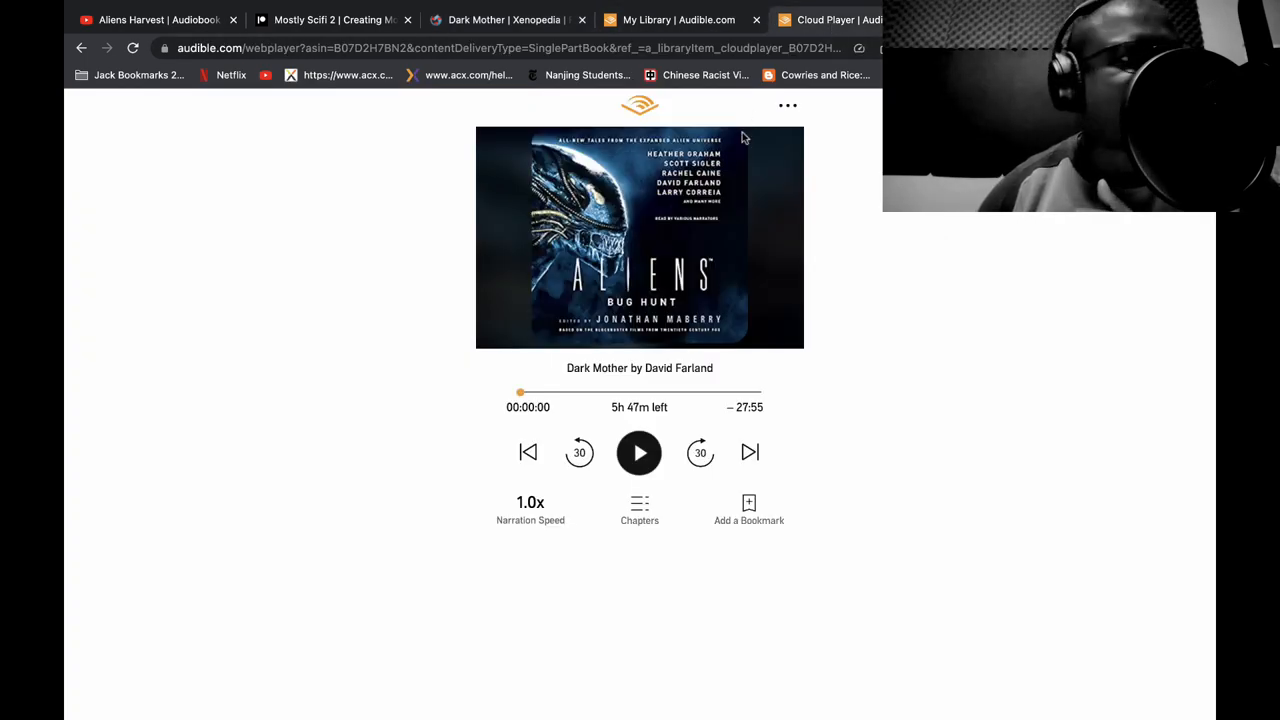
pyautogui.click(639, 452)
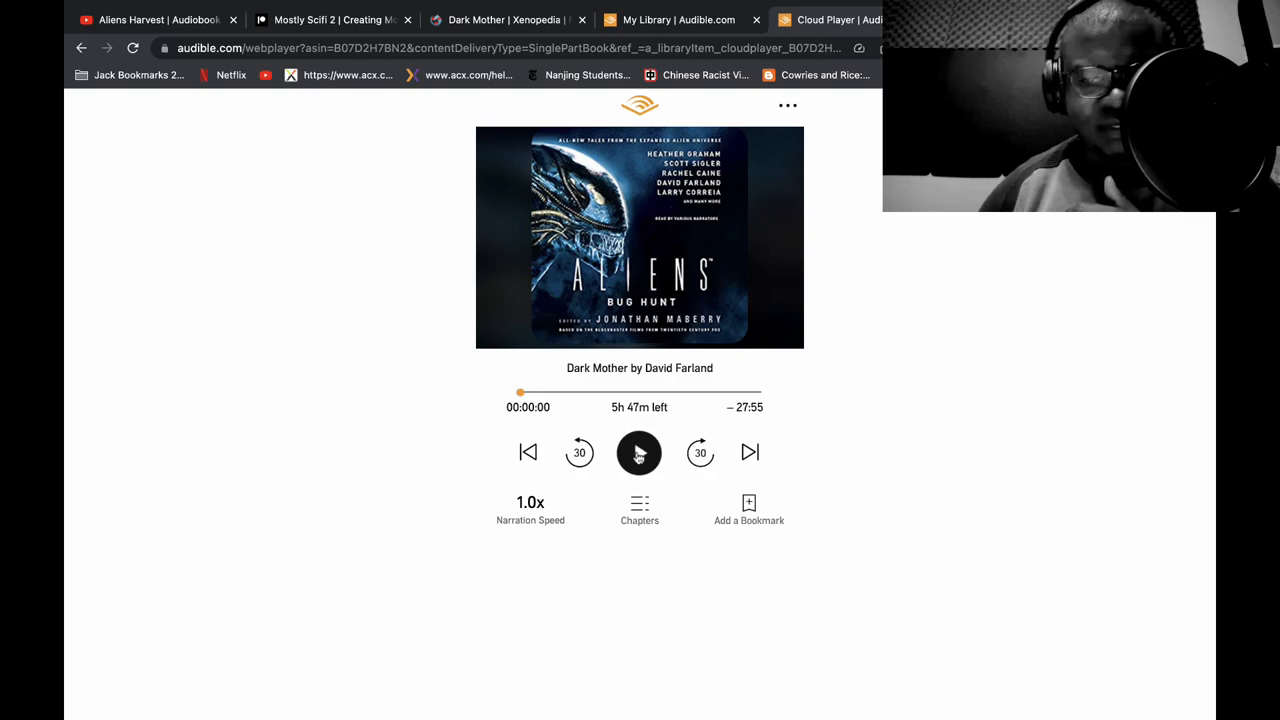
pyautogui.click(639, 452)
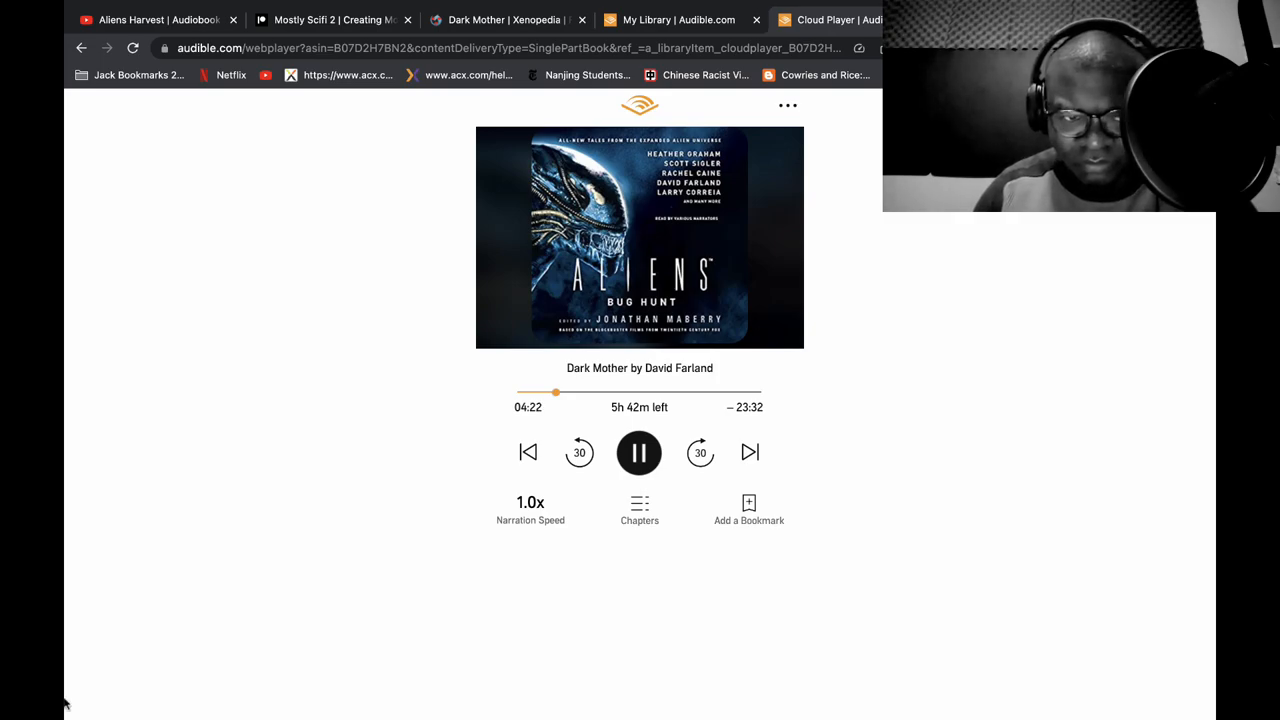
pyautogui.moveTo(68, 583)
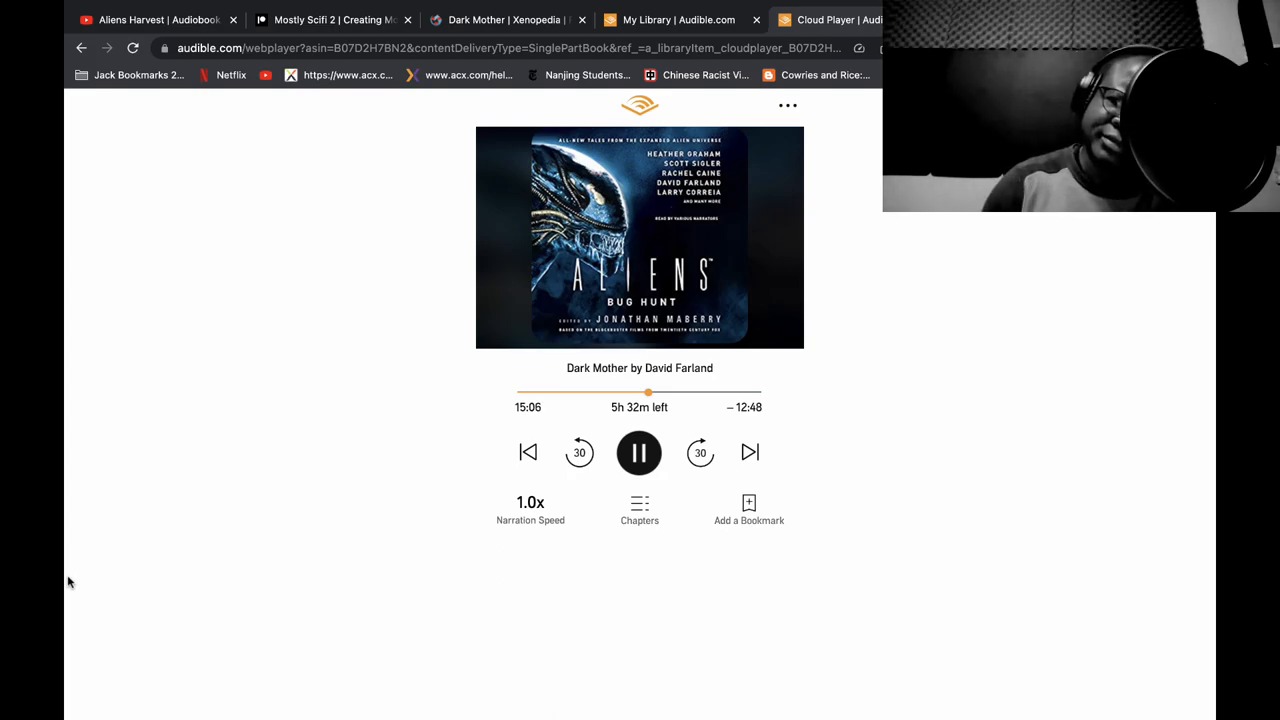
pyautogui.moveTo(1103, 487)
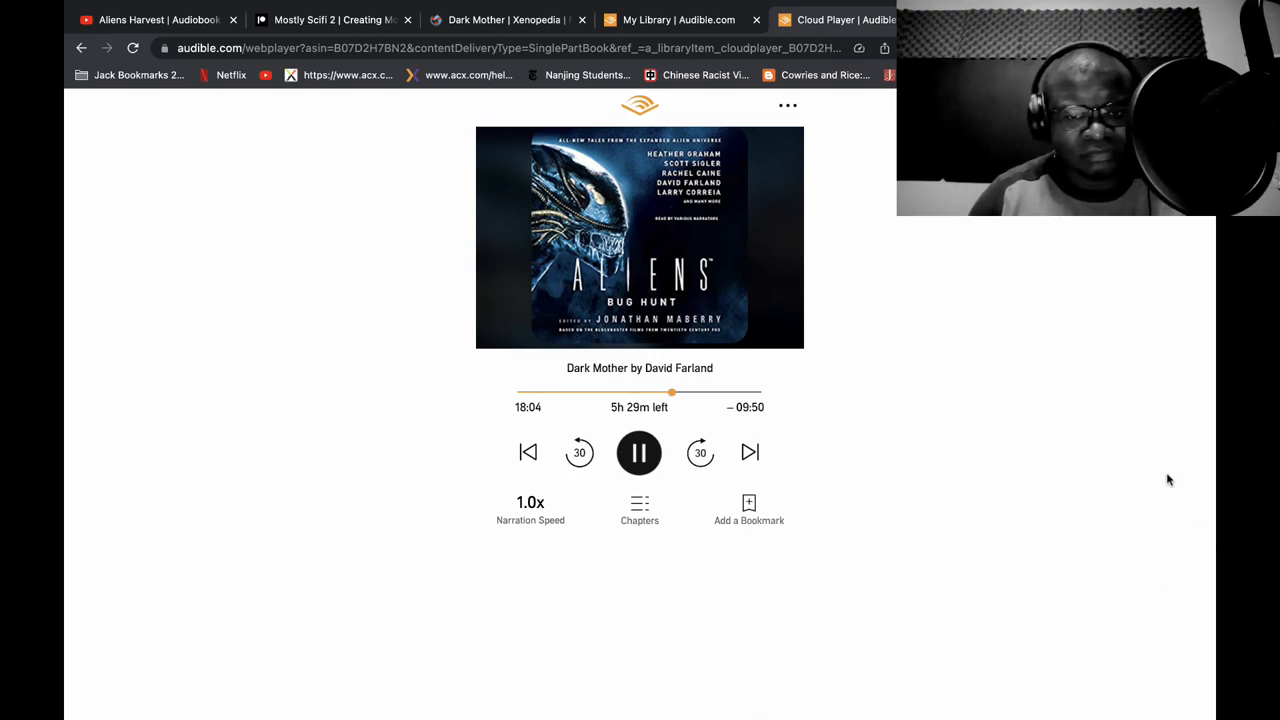
# Show the Aliens: Bug Hunt chapter list with Dark Mother highlighted and browse the stories
pyautogui.click(639, 508)
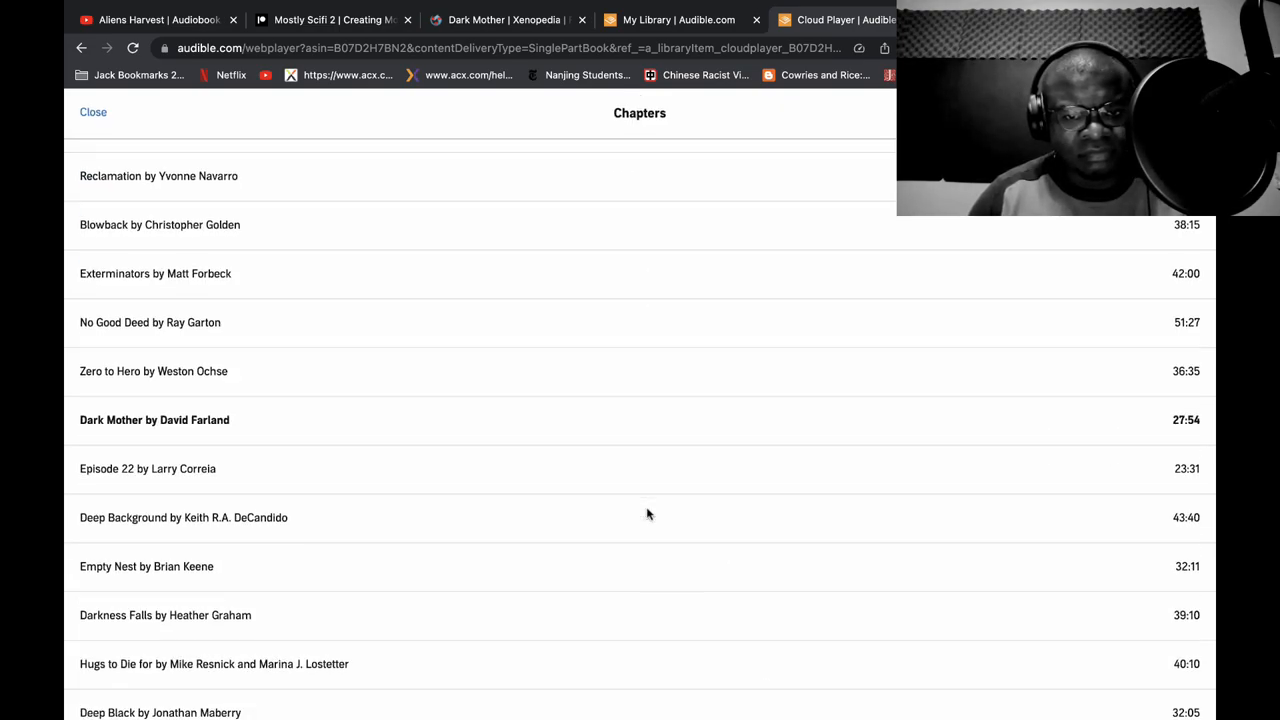
pyautogui.moveTo(731, 505)
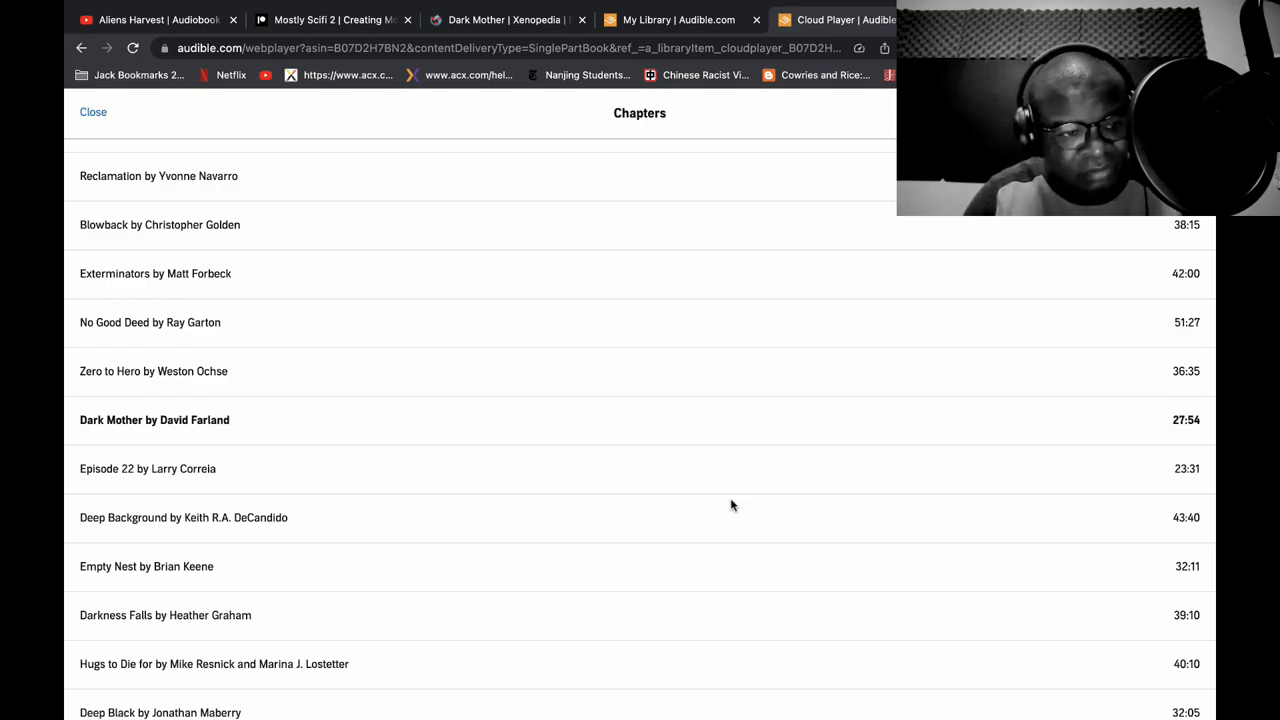
pyautogui.scroll(-3)
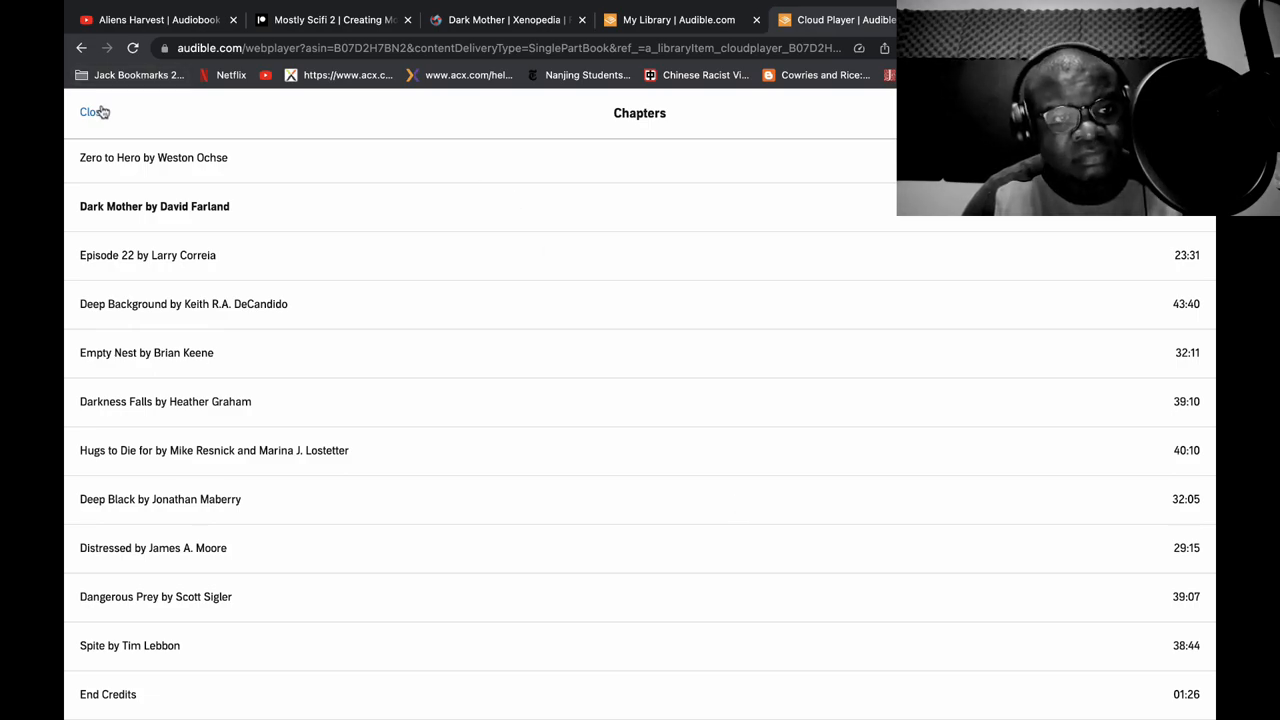
pyautogui.click(90, 112)
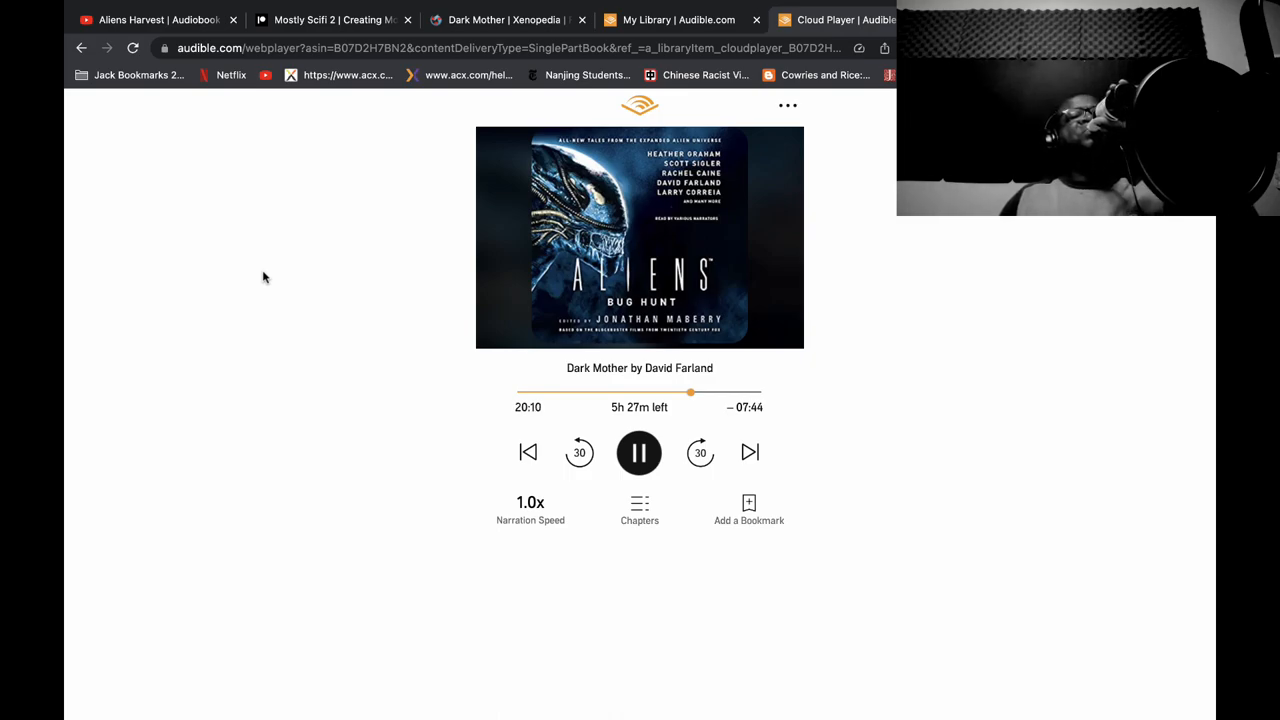
pyautogui.moveTo(65, 392)
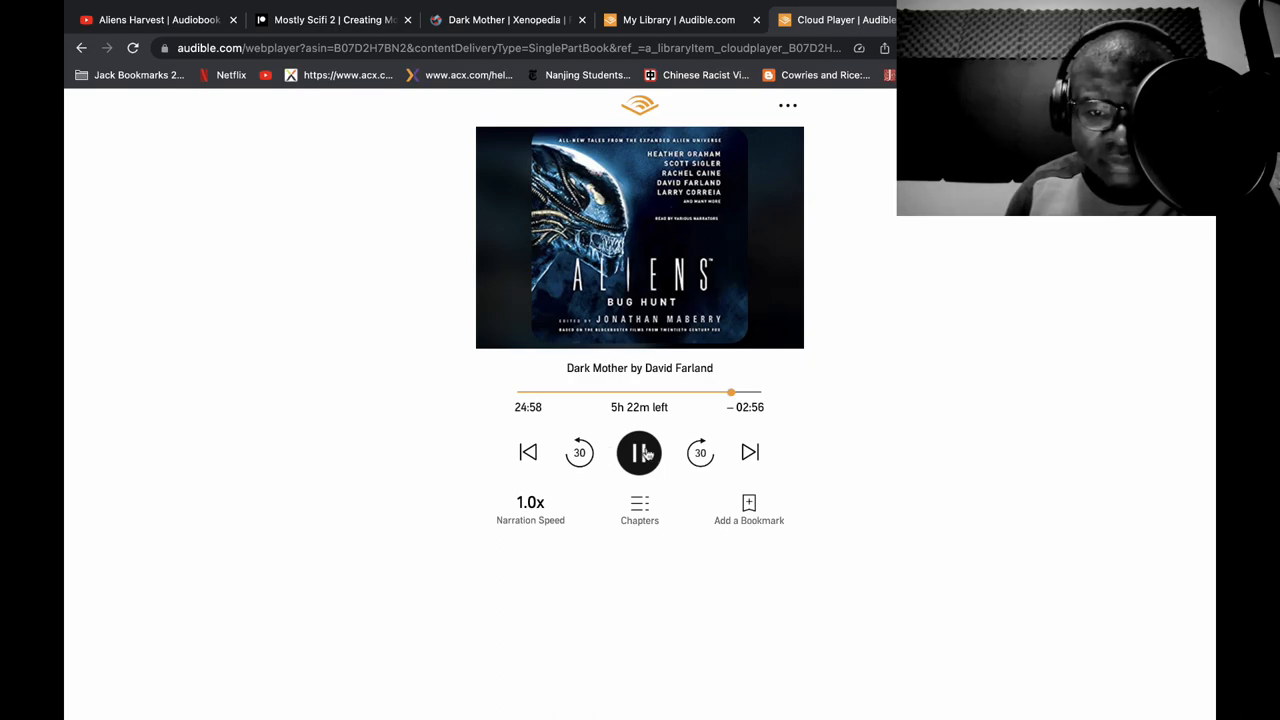
# Pause Dark Mother playback at 24:58
pyautogui.click(639, 452)
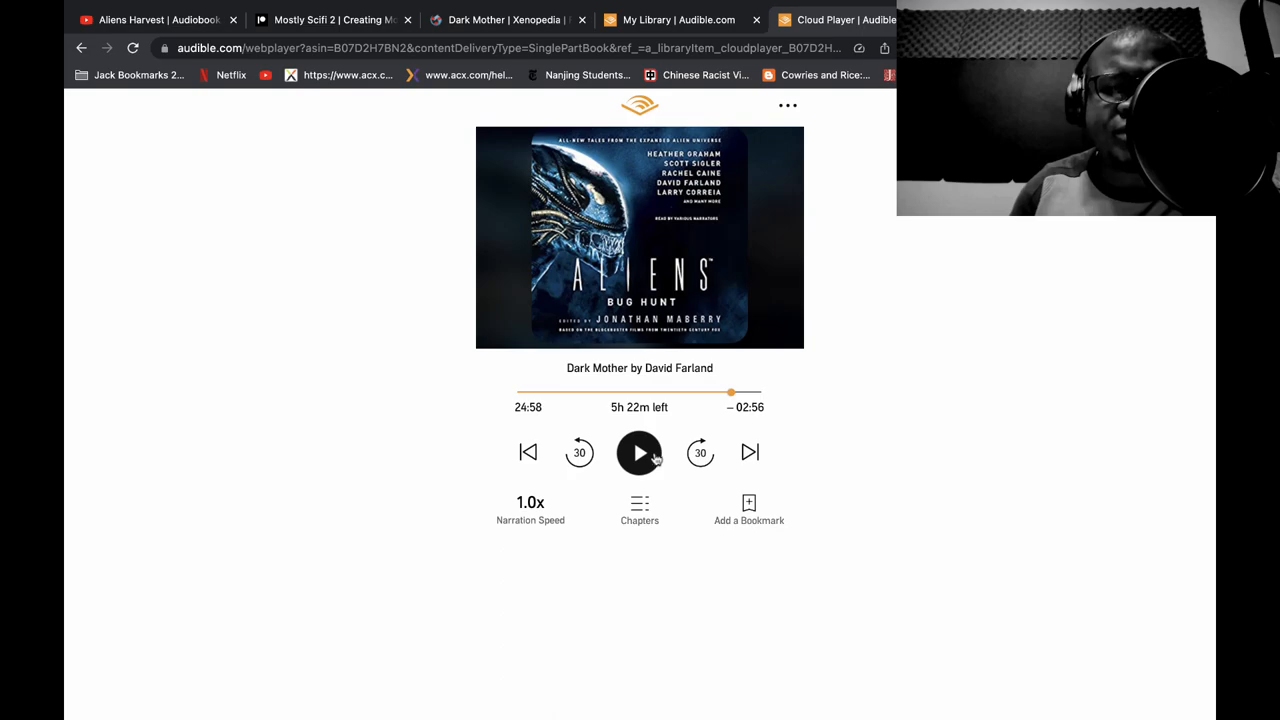
# Resume Dark Mother from 24:58 and let it play on to 27:24
pyautogui.click(639, 452)
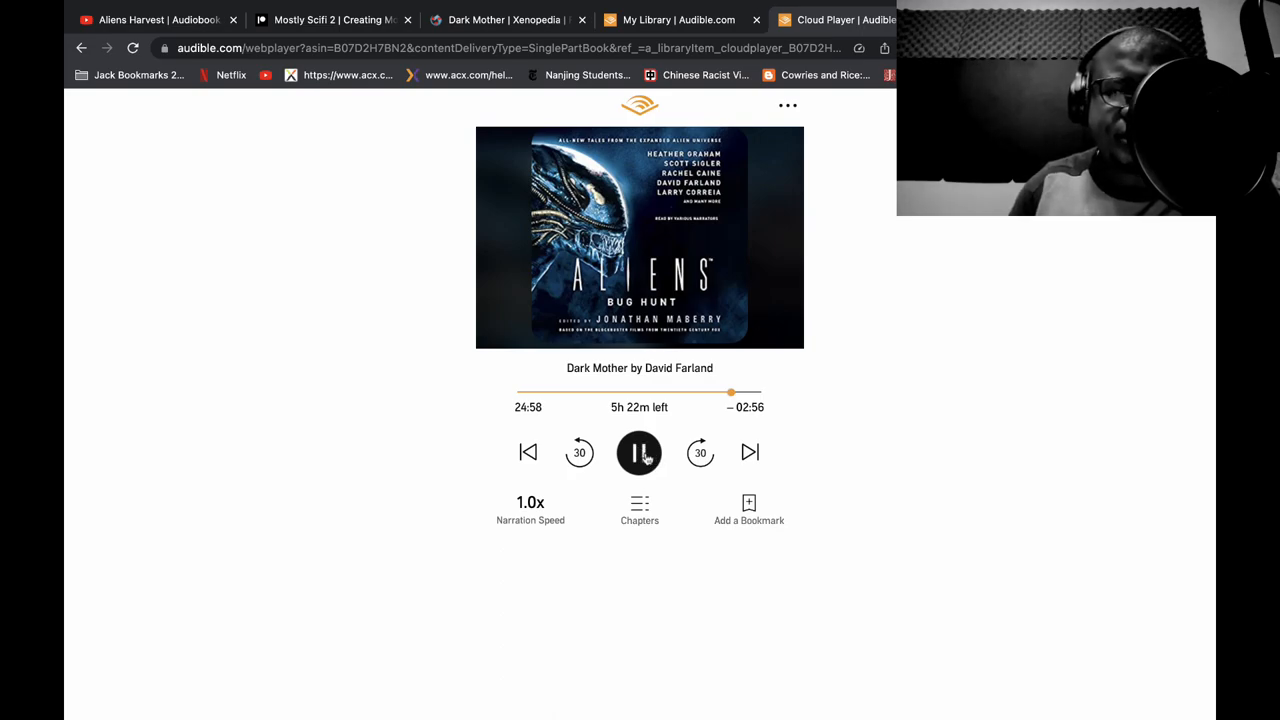
pyautogui.click(639, 452)
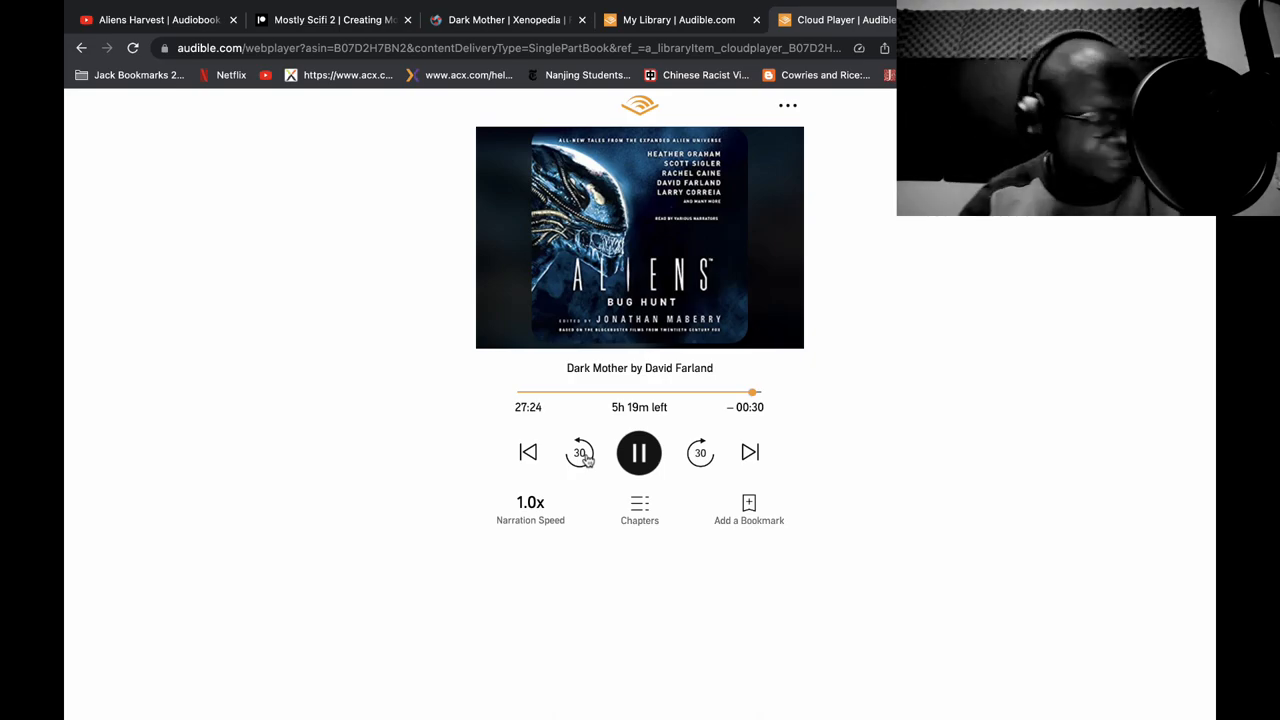
# Pause Dark Mother at 27:25, then resume it with about 16 seconds of the part left
pyautogui.click(639, 452)
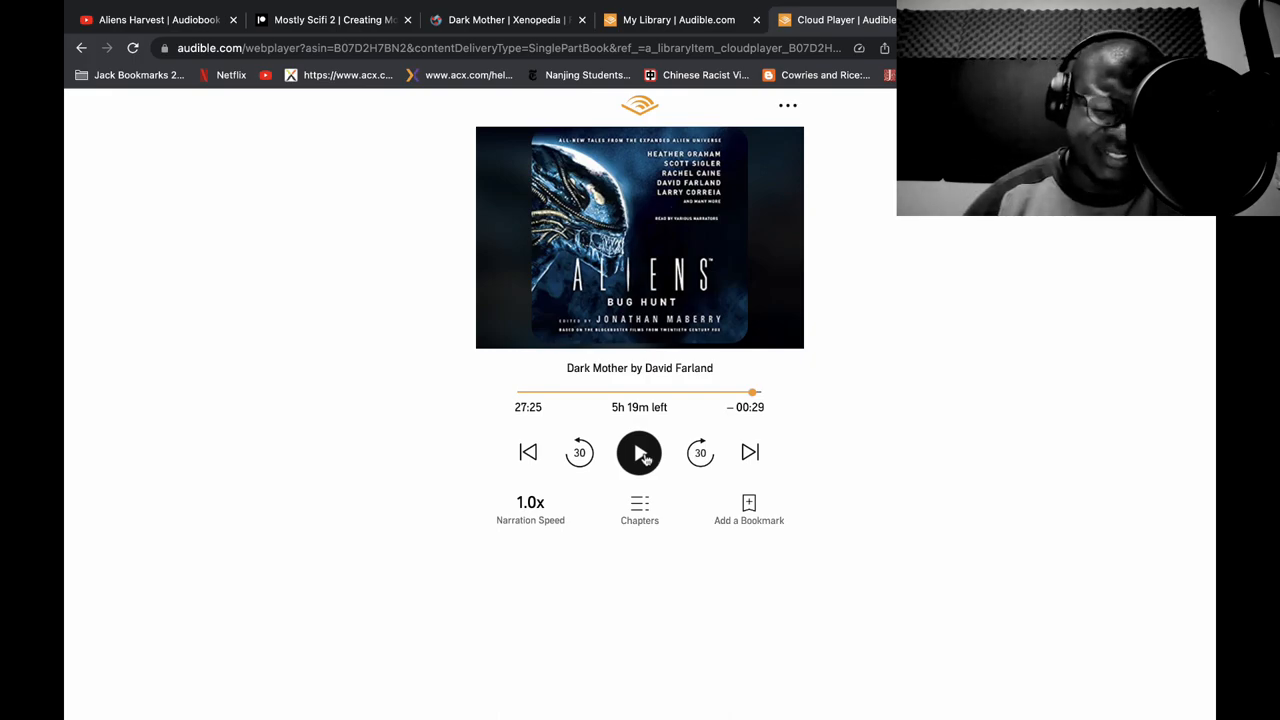
pyautogui.click(639, 452)
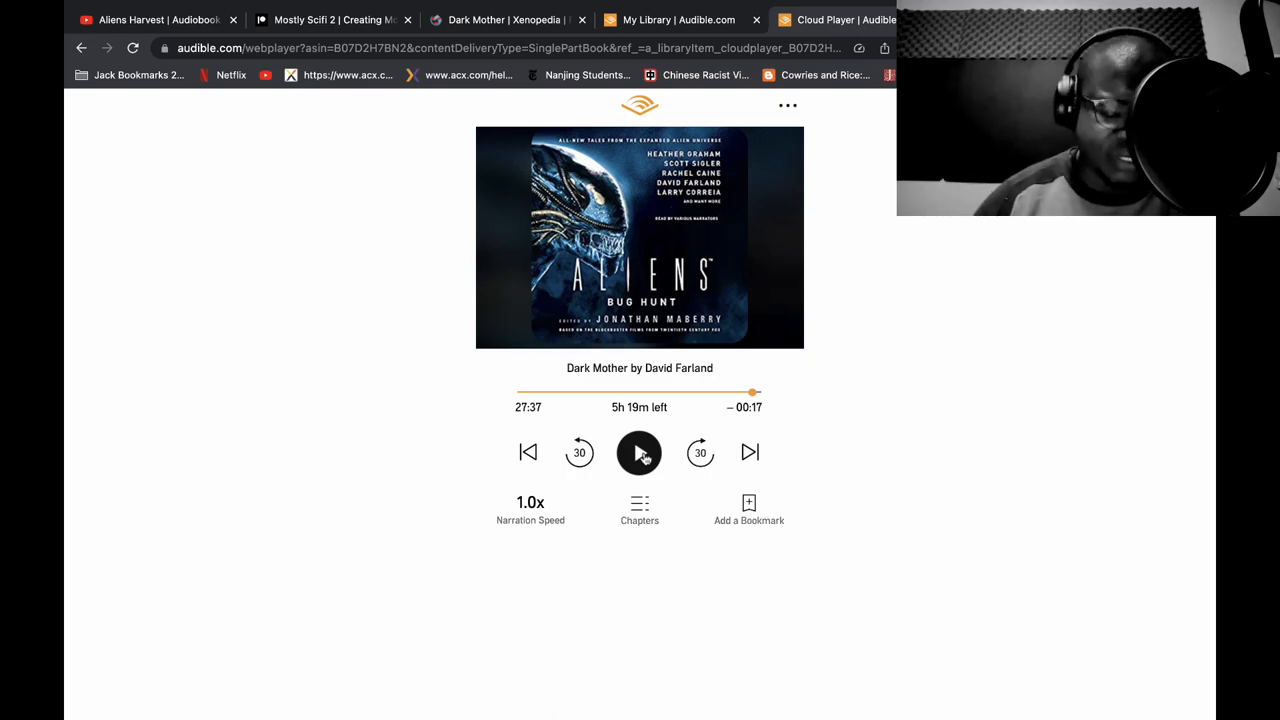
pyautogui.click(639, 452)
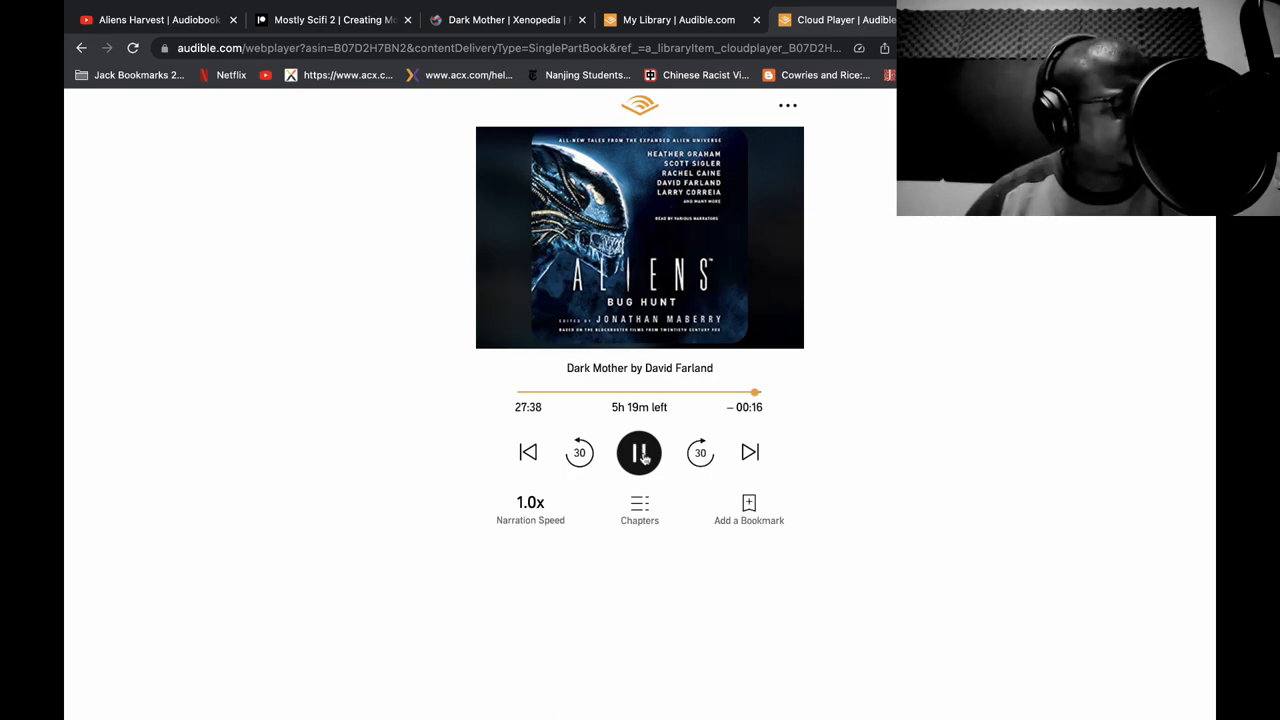